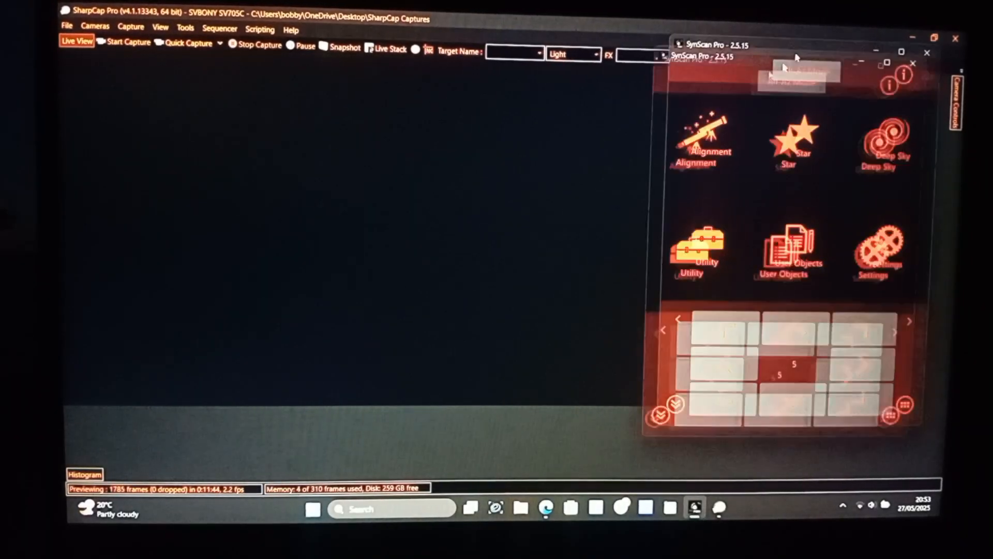
Start a SynScan Pro North-Level alignment using Arcturus and Spica as alignment stars
click(695, 141)
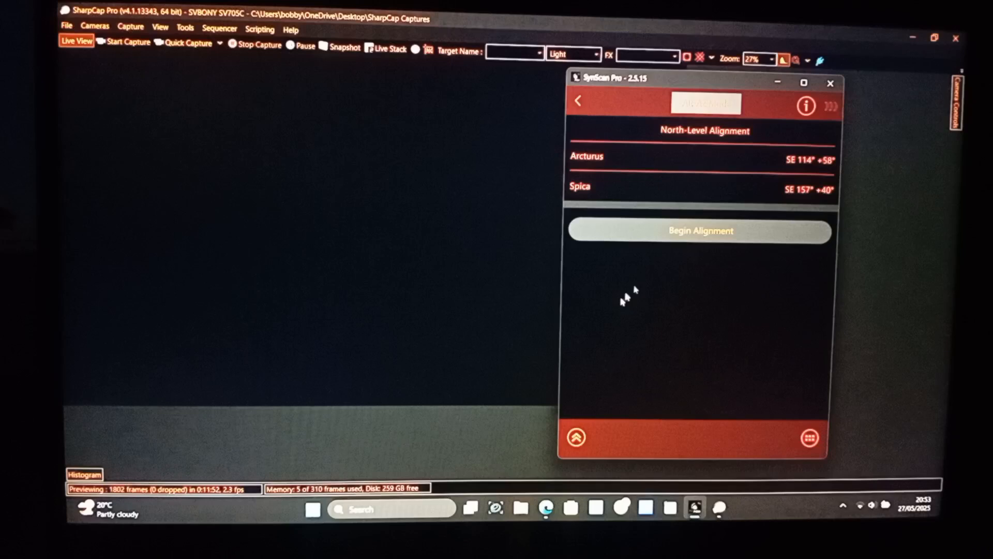
mouse_move(680, 257)
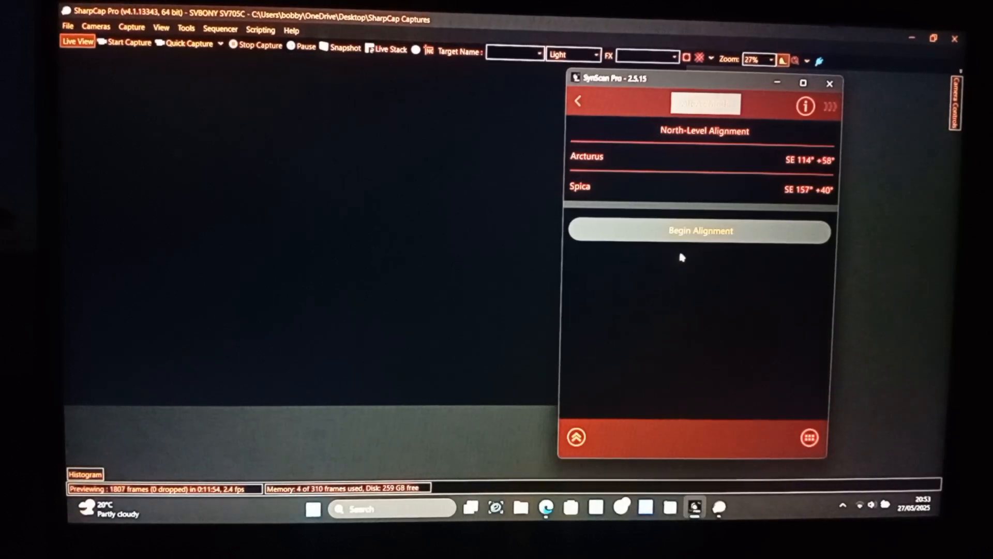
click(699, 229)
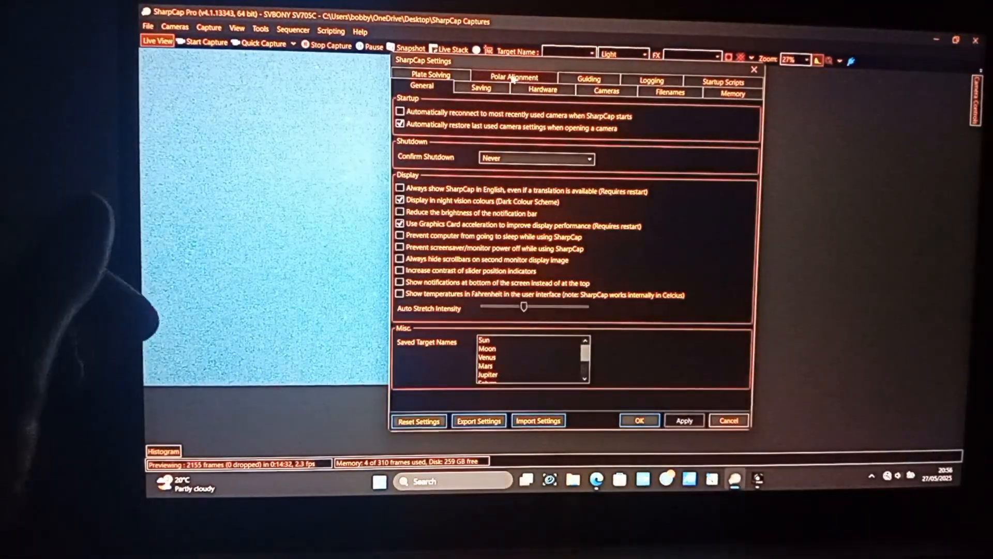
Close the SharpCap Settings dialog with OK to get back to the live star field
click(430, 75)
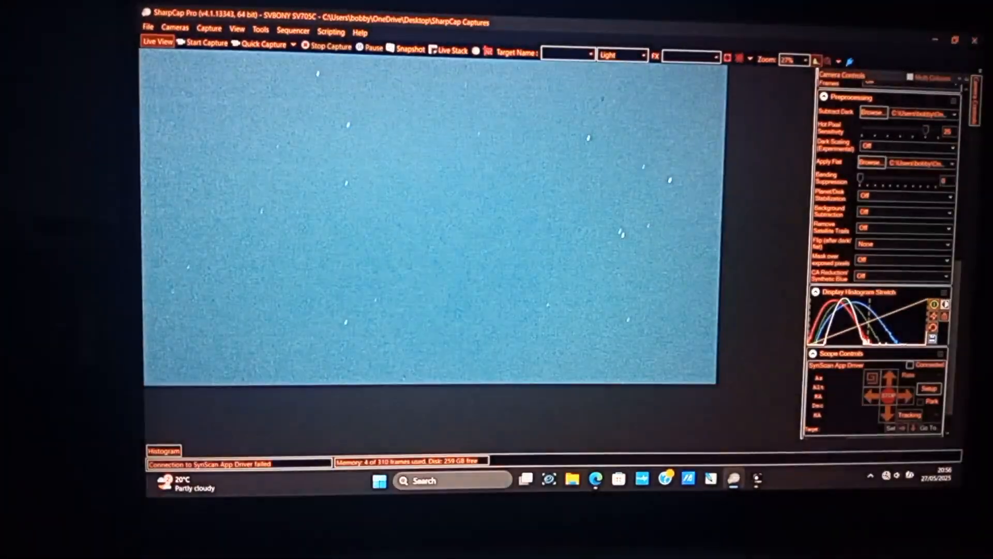
Pick Arcturus from the full catalog as the Push-To target and plate-solve its distance
click(260, 28)
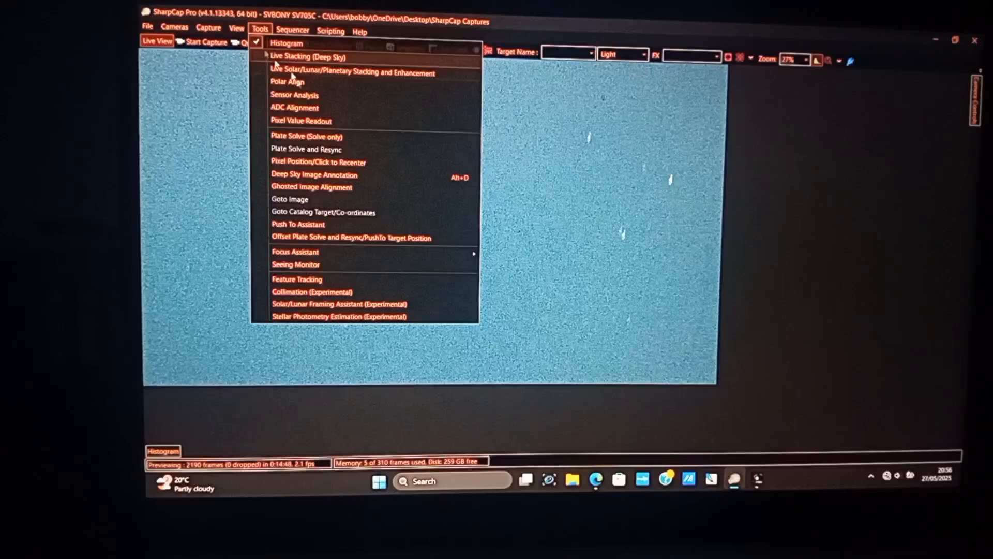
click(298, 223)
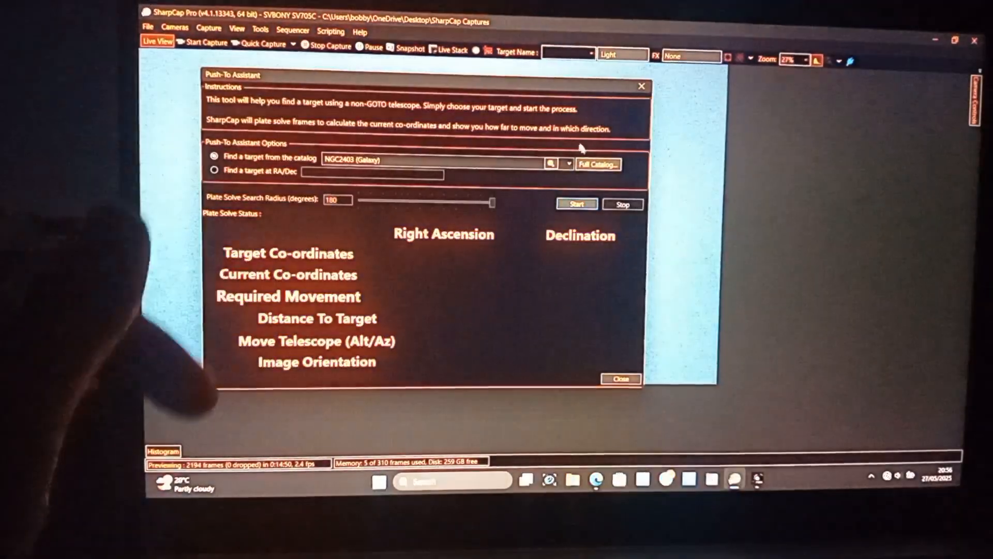
click(597, 164)
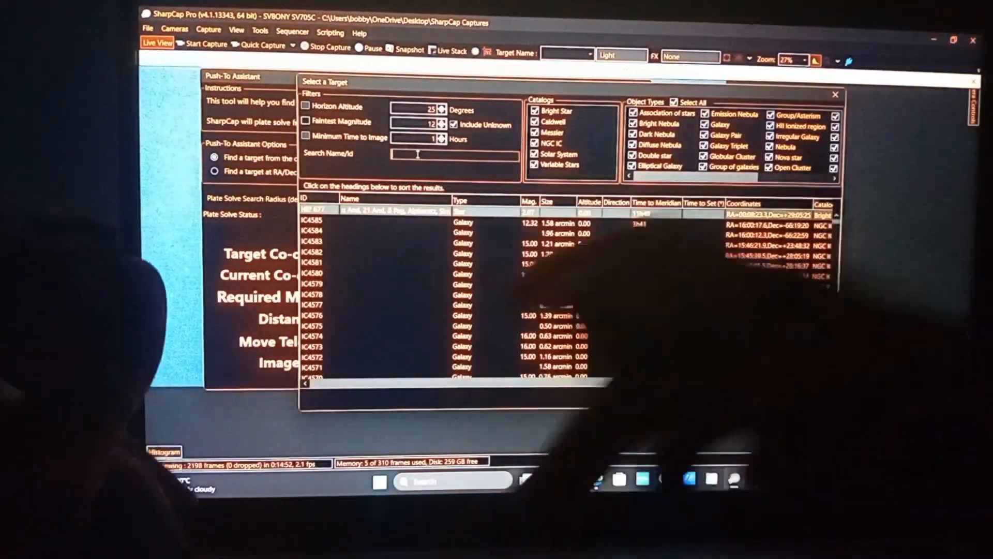
text(arcturu)
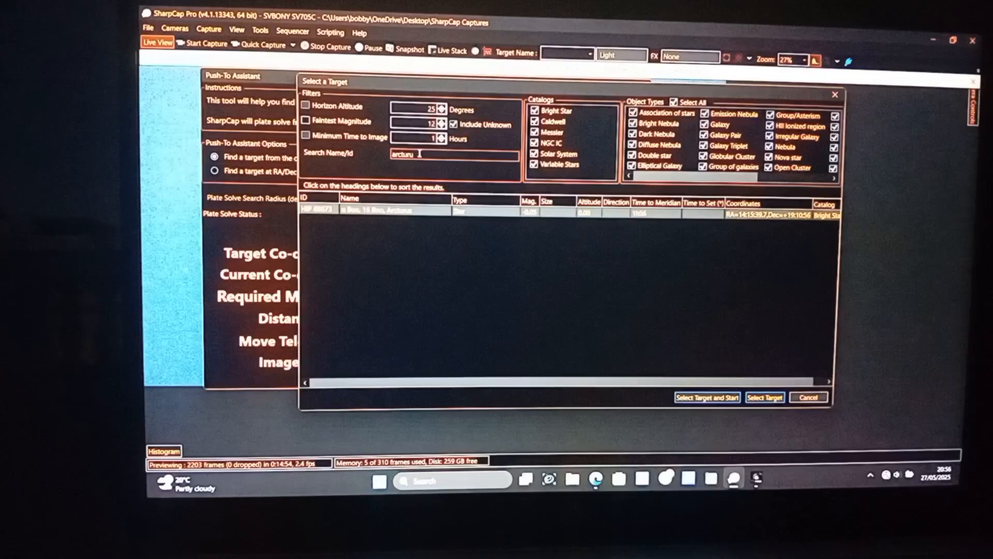
click(706, 398)
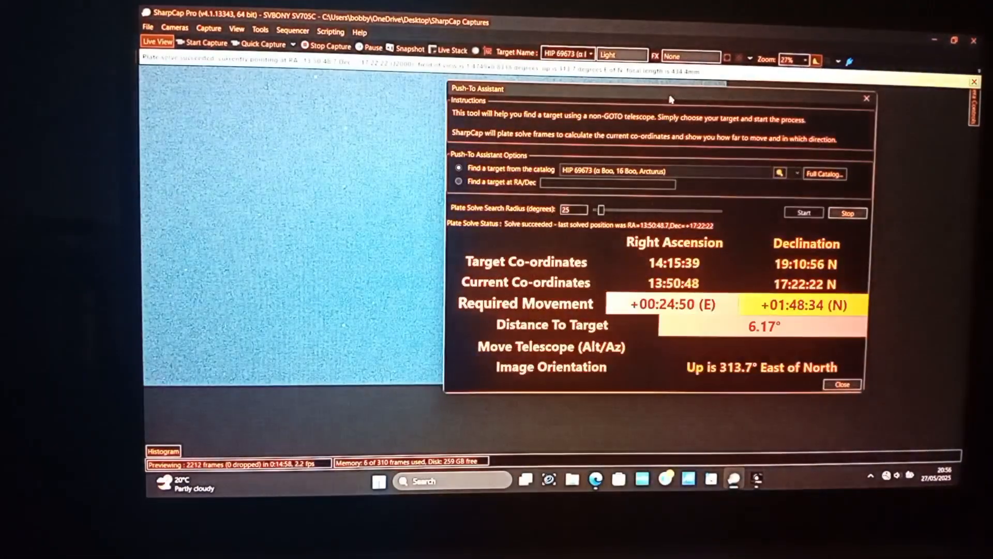
Slew the mount toward Arcturus with the SynScan Pro direction arrows
click(804, 212)
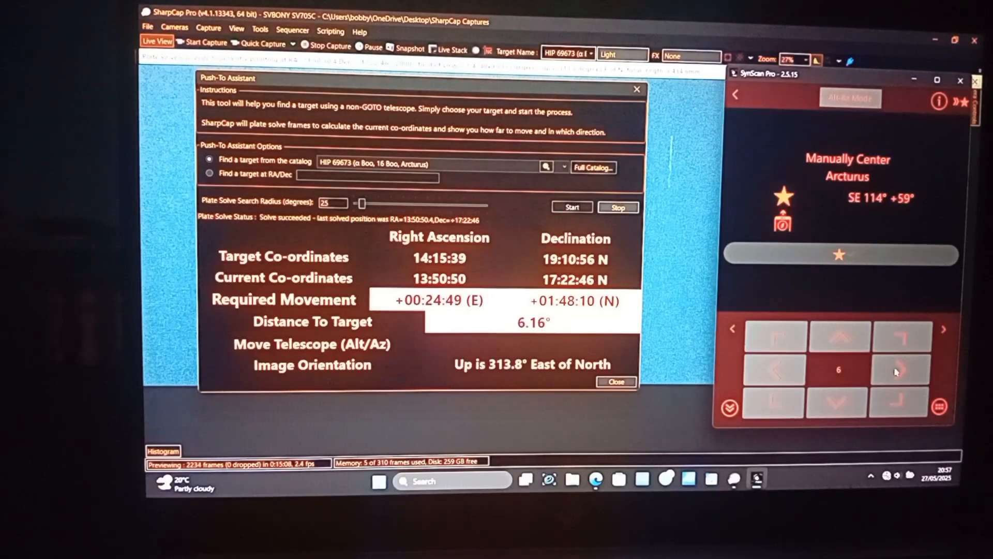
click(571, 207)
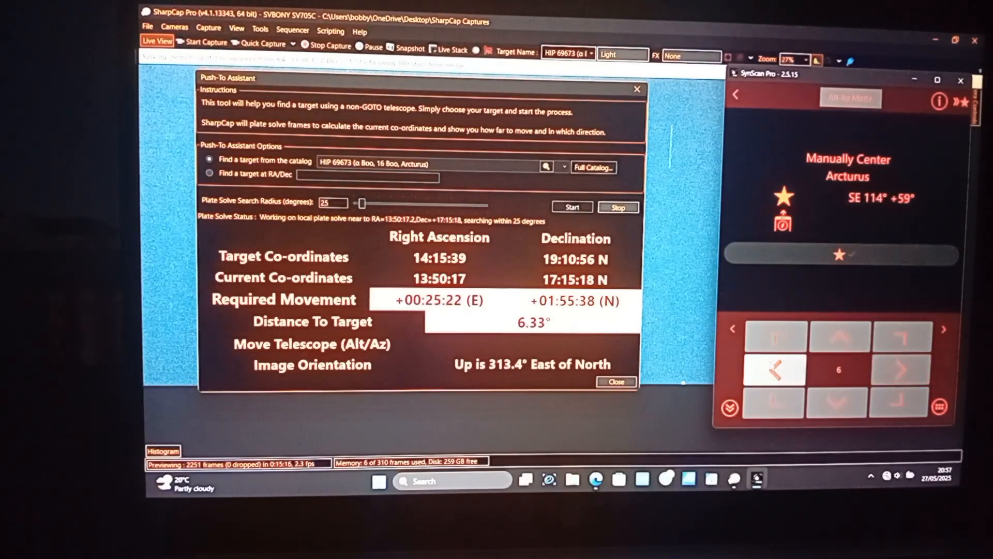
drag(362, 203, 366, 203)
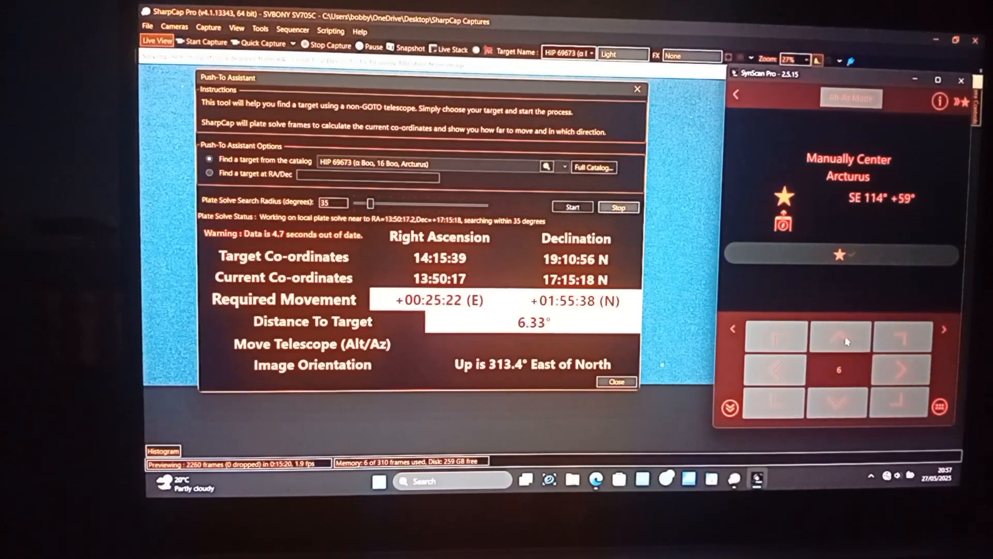
drag(364, 204, 379, 204)
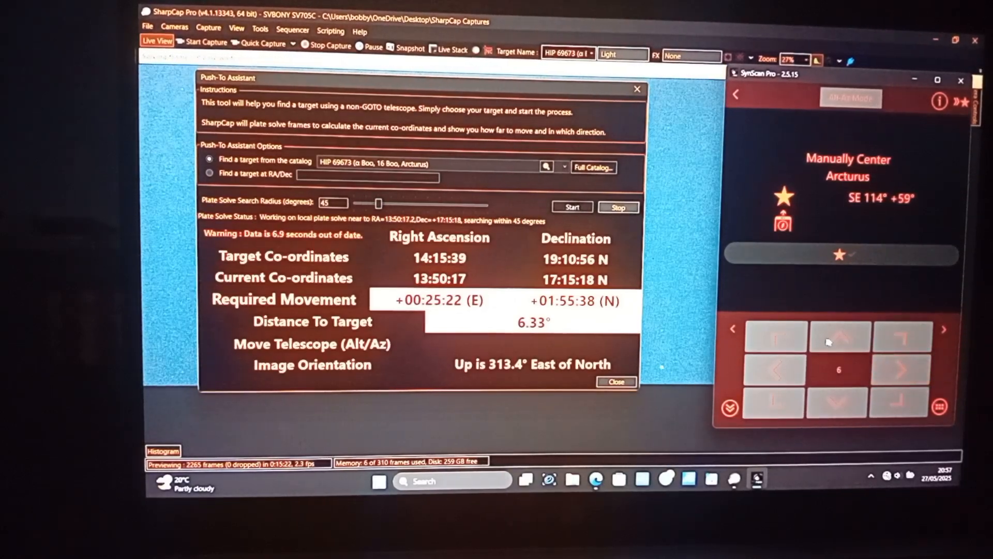
click(839, 335)
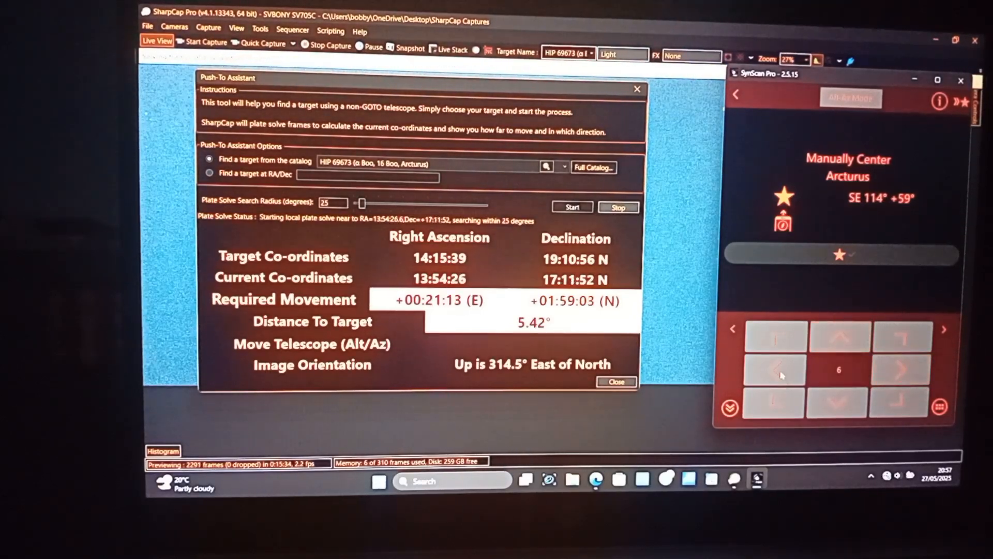
click(774, 370)
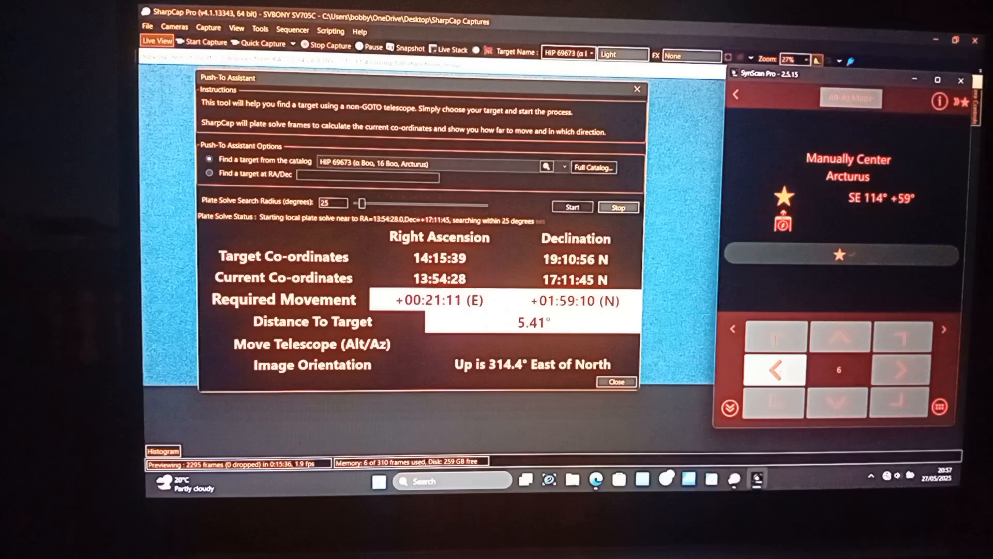
Nudge the mount left until Arcturus solves within 0.95°, then close the Push-To Assistant
drag(361, 203, 367, 203)
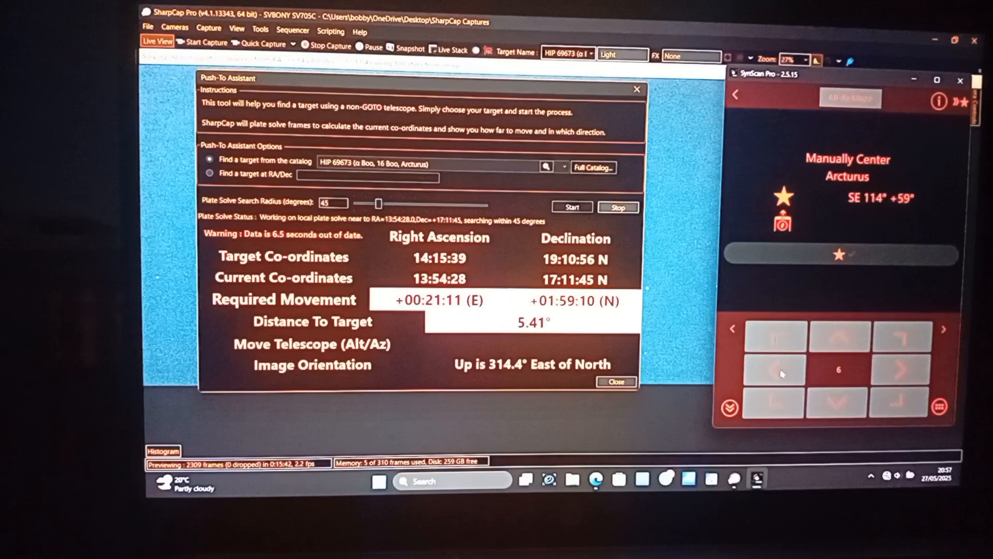
click(773, 369)
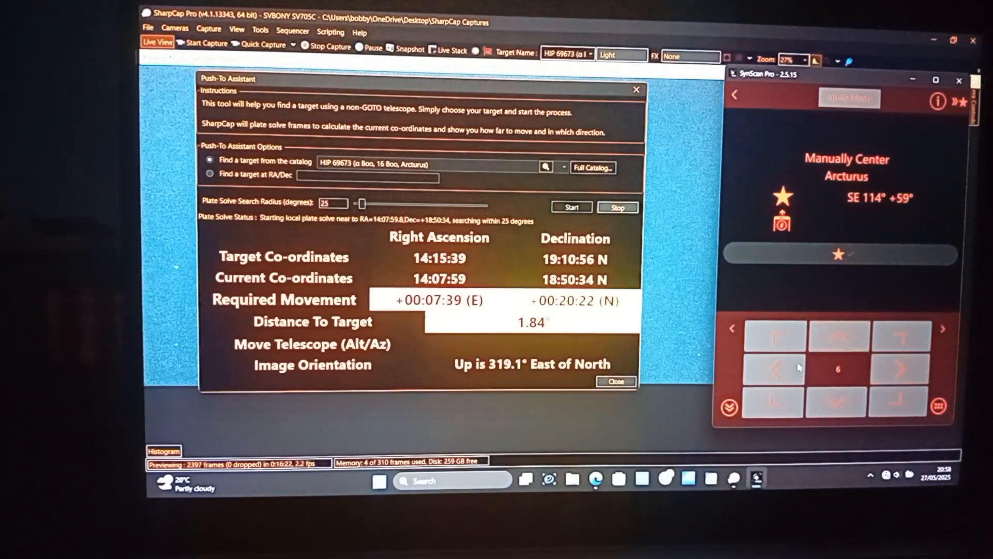
click(774, 370)
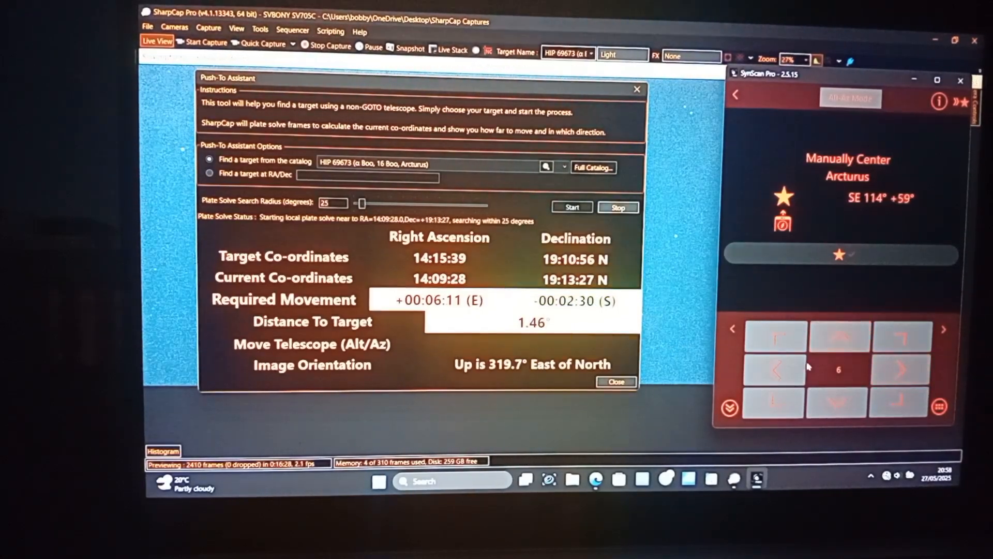
click(774, 370)
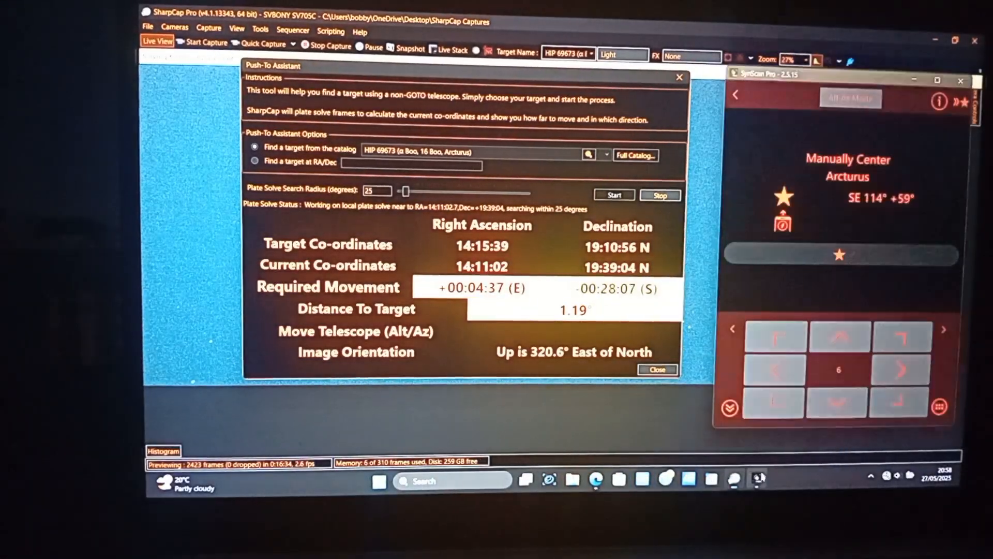
click(773, 370)
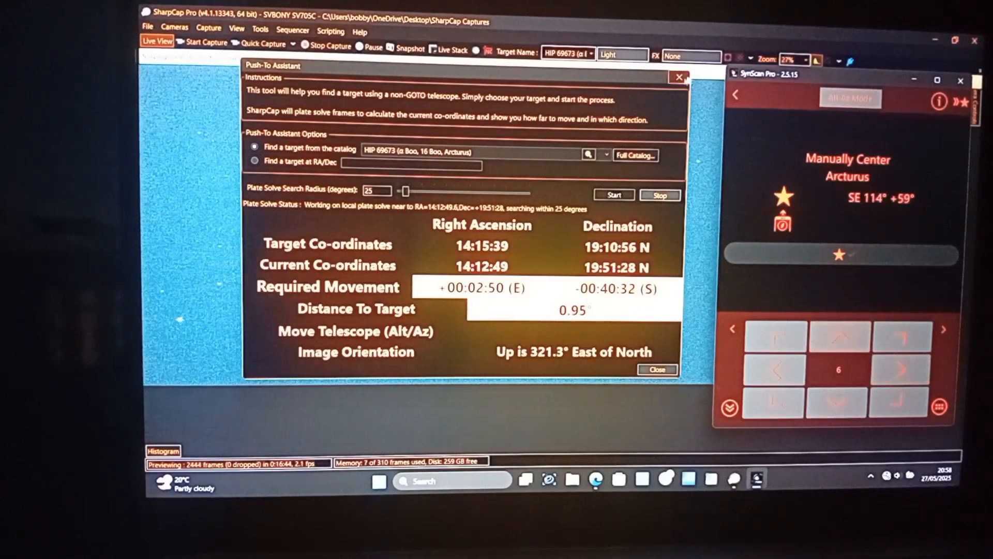
click(657, 370)
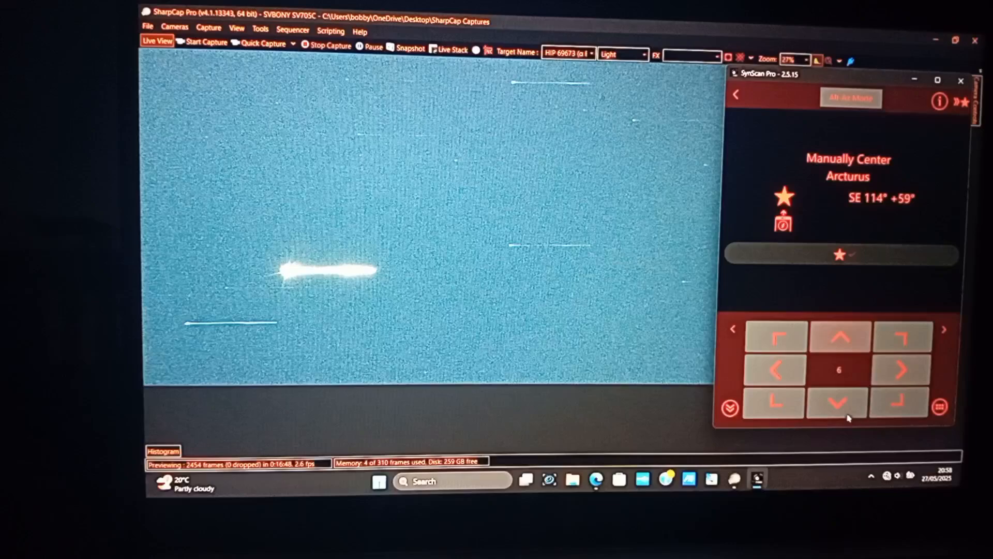
Nudge Arcturus into the centre of the preview and plate-solve to confirm it's within 0.09°
click(900, 369)
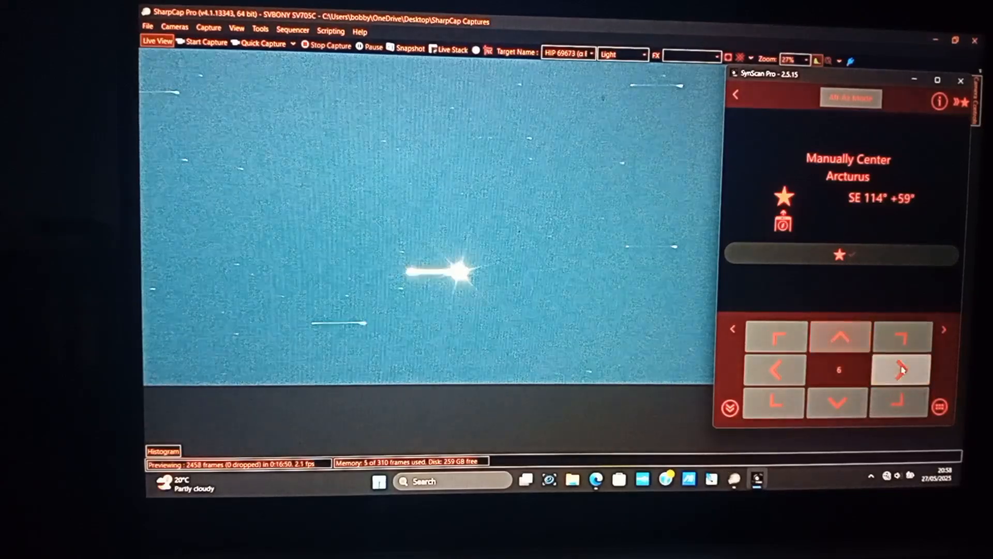
click(900, 369)
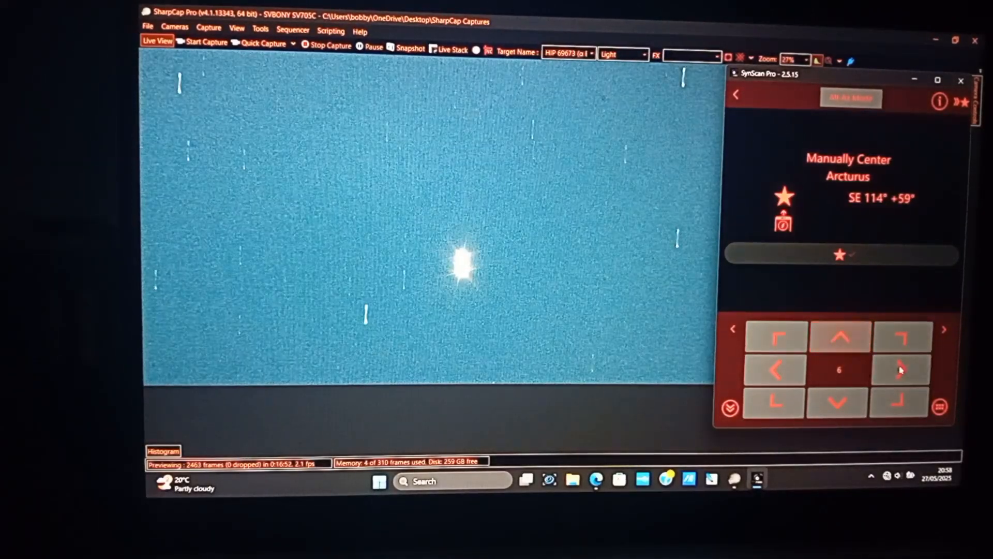
click(900, 369)
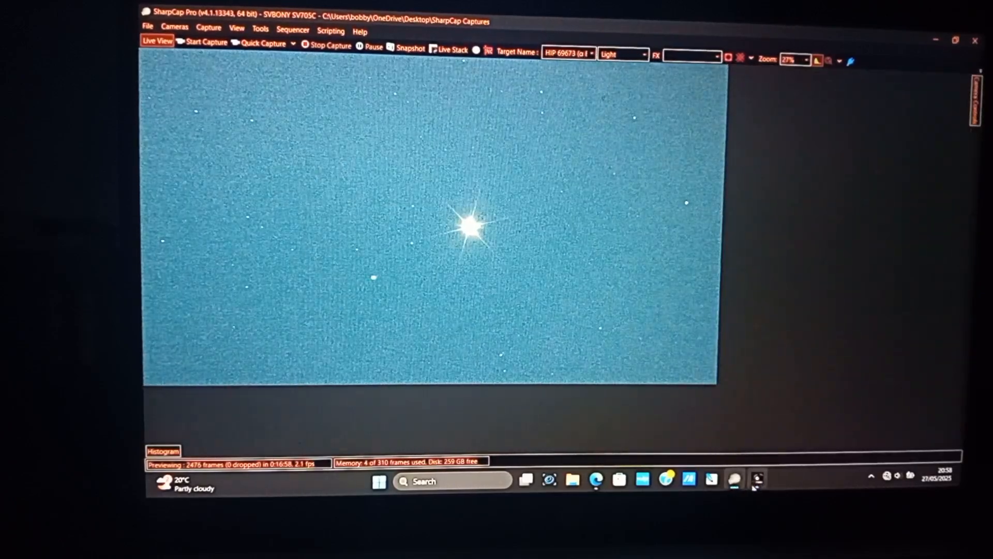
click(260, 29)
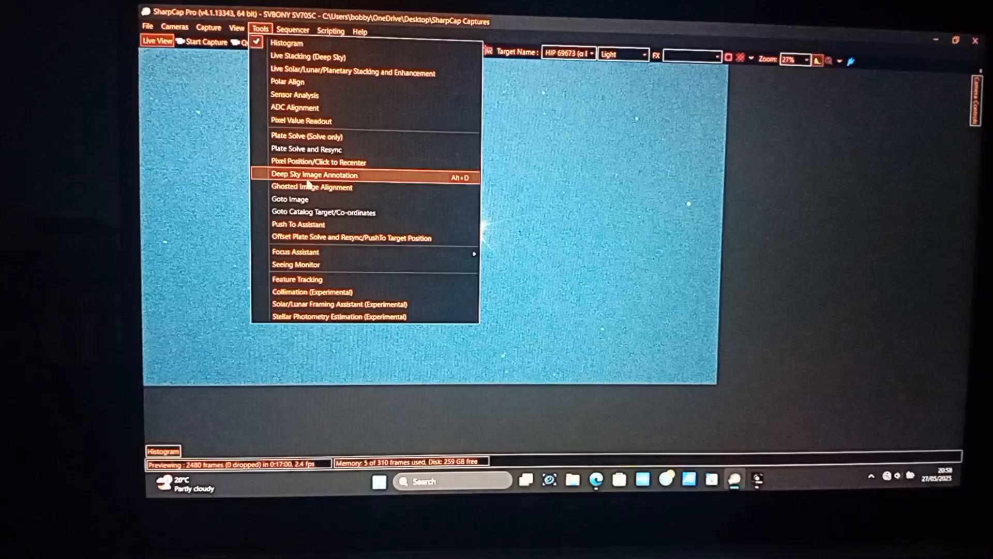
click(298, 224)
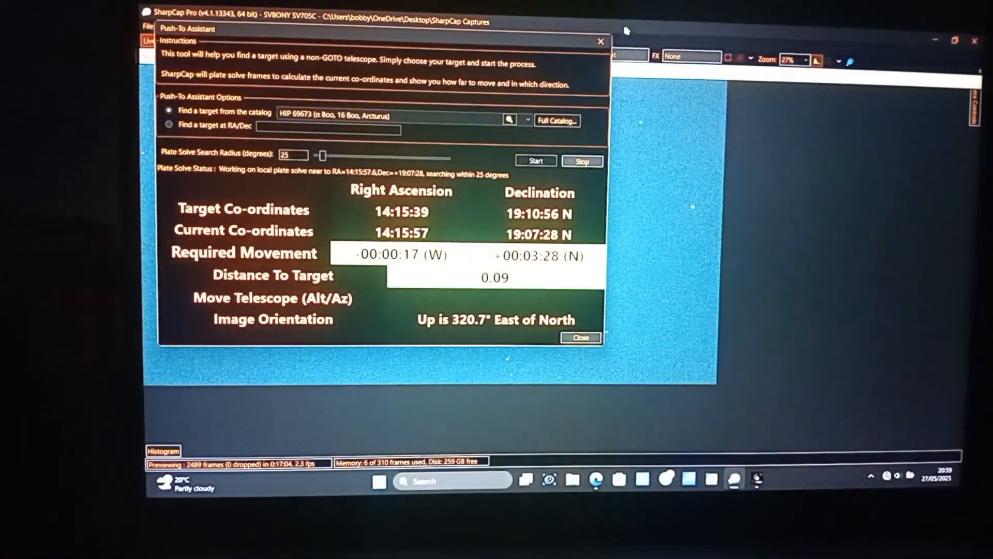
click(580, 336)
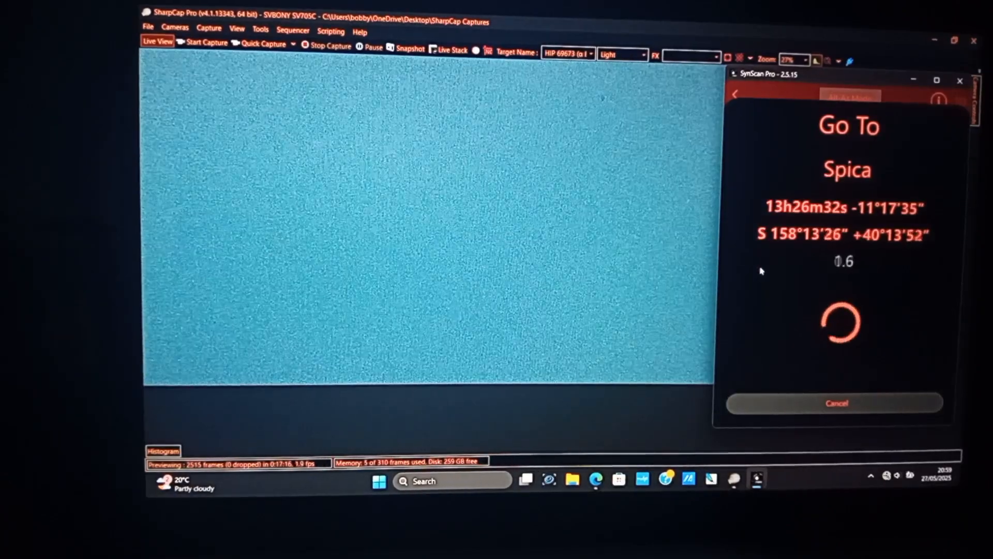
Search 'spic', select HIP 65474 Spica as Push-To target, and start solving (1.09° away)
click(260, 29)
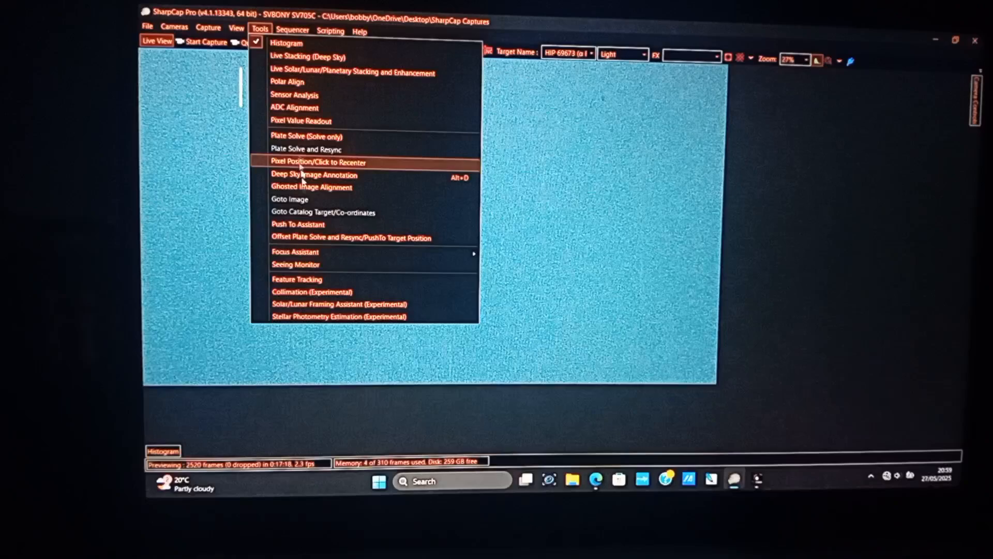
click(298, 224)
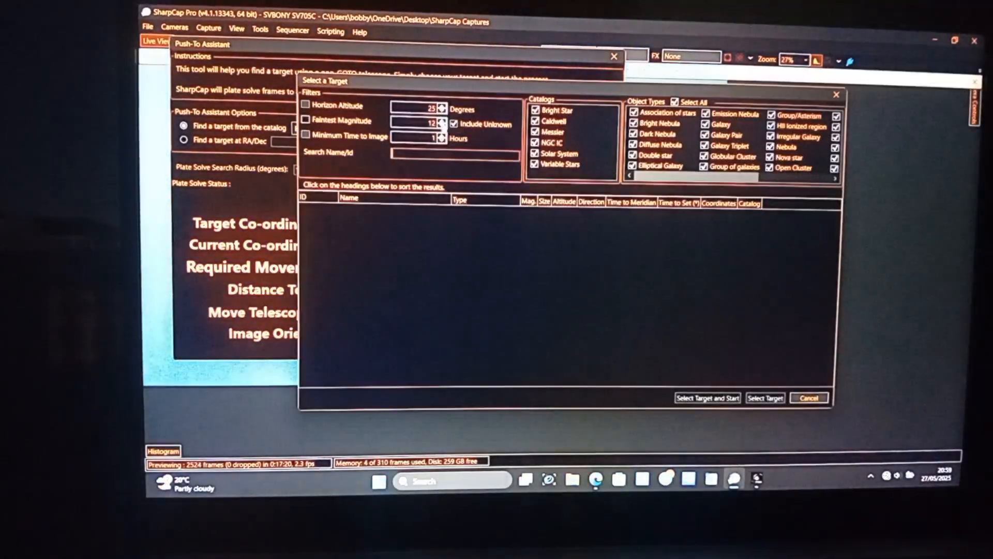
text(spic)
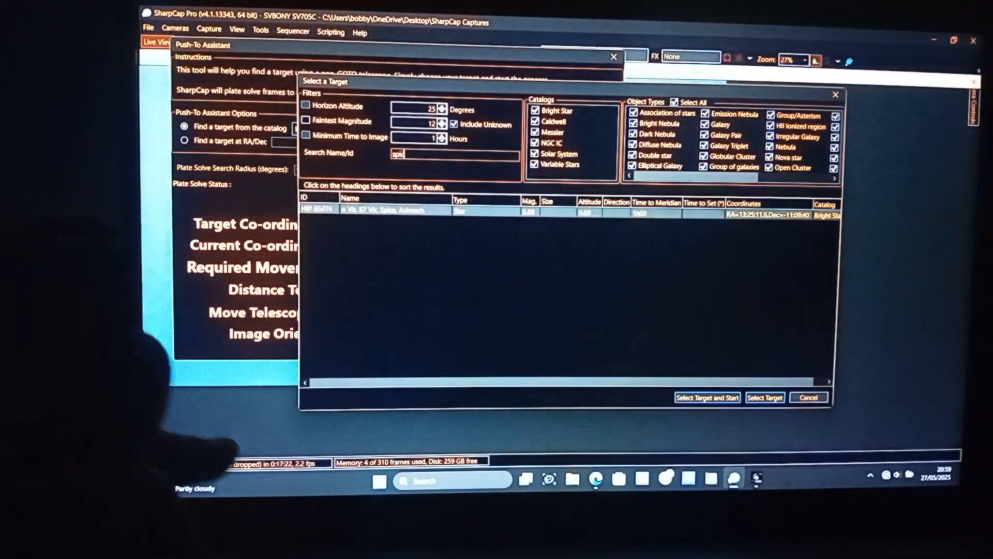
click(764, 398)
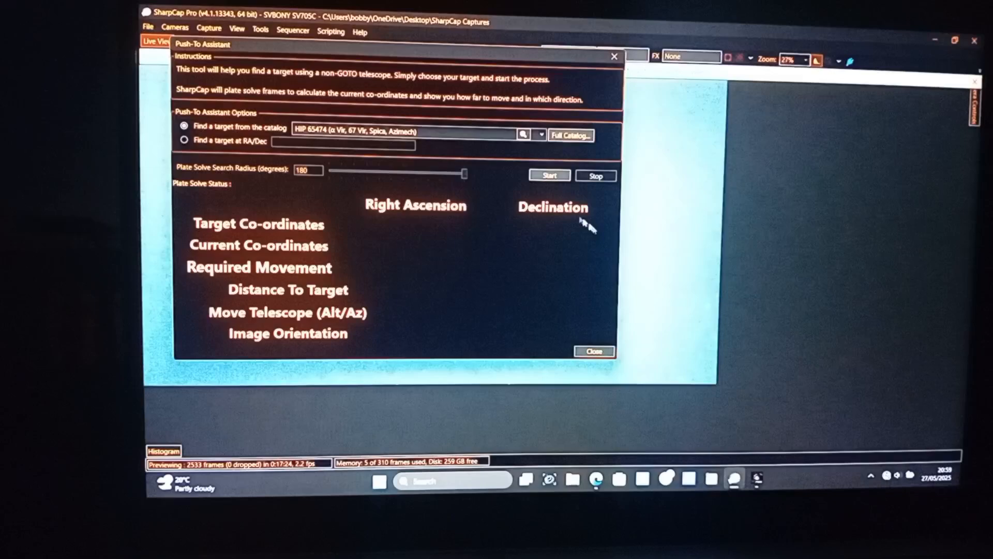
click(549, 176)
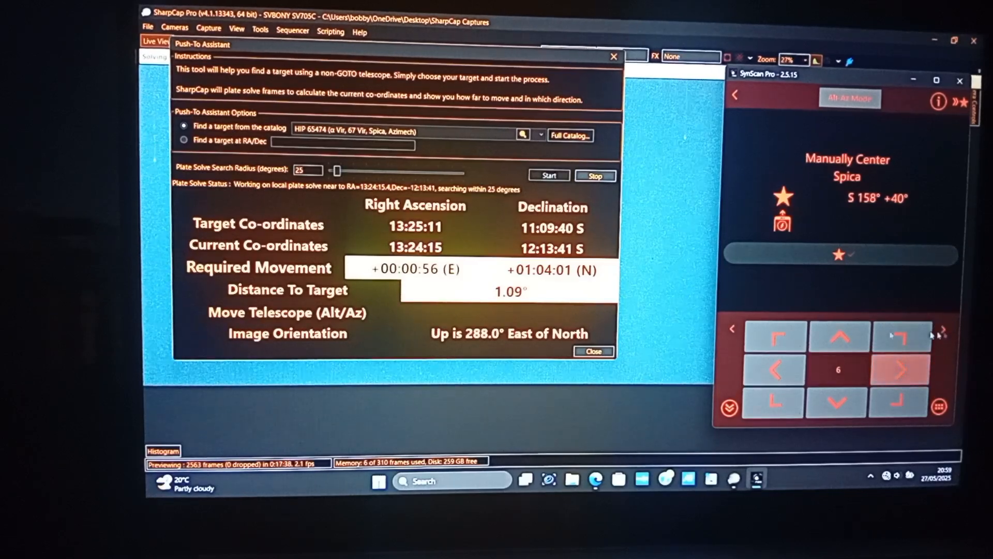
Slew west and north with repeated plate solves until Spica is within 0.47°
drag(336, 171, 345, 171)
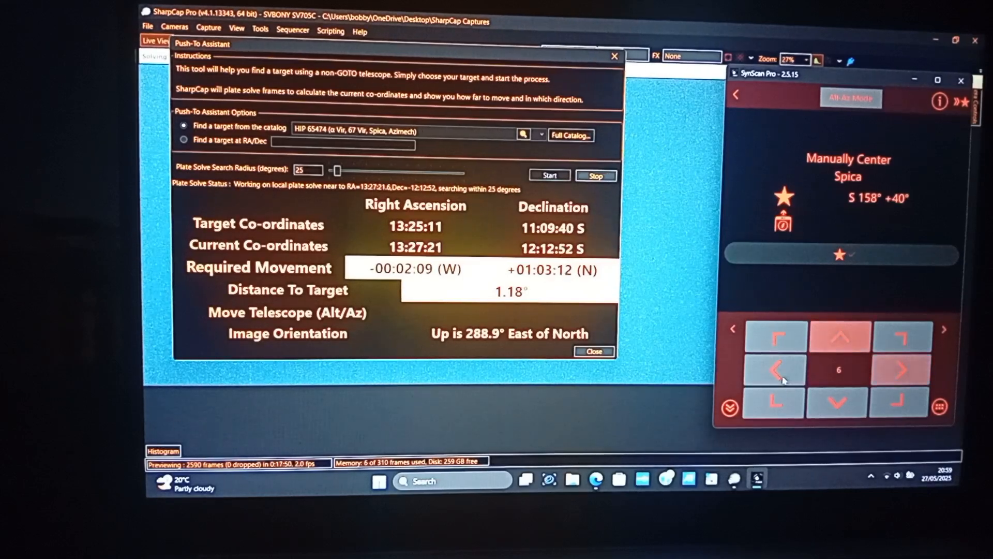
drag(337, 171, 346, 171)
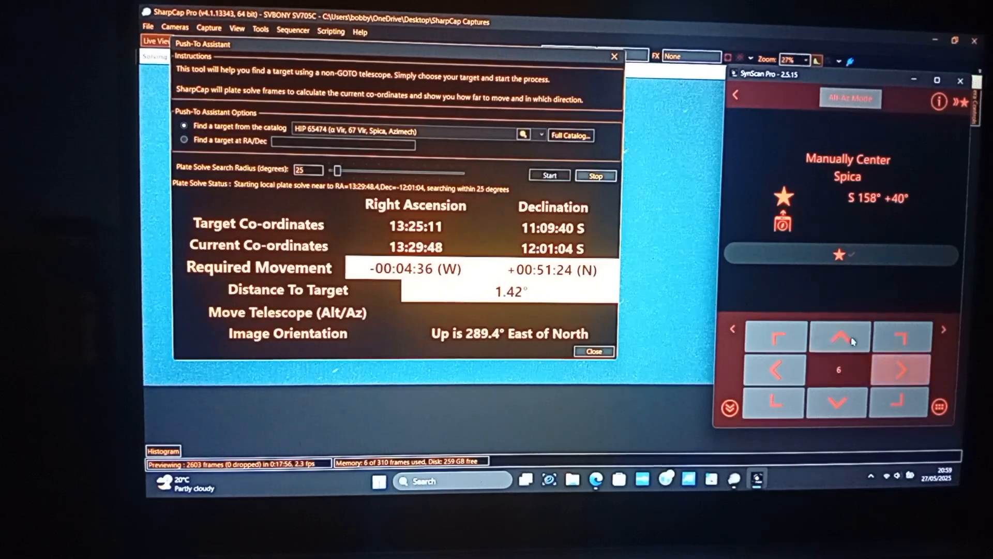
drag(337, 172, 346, 171)
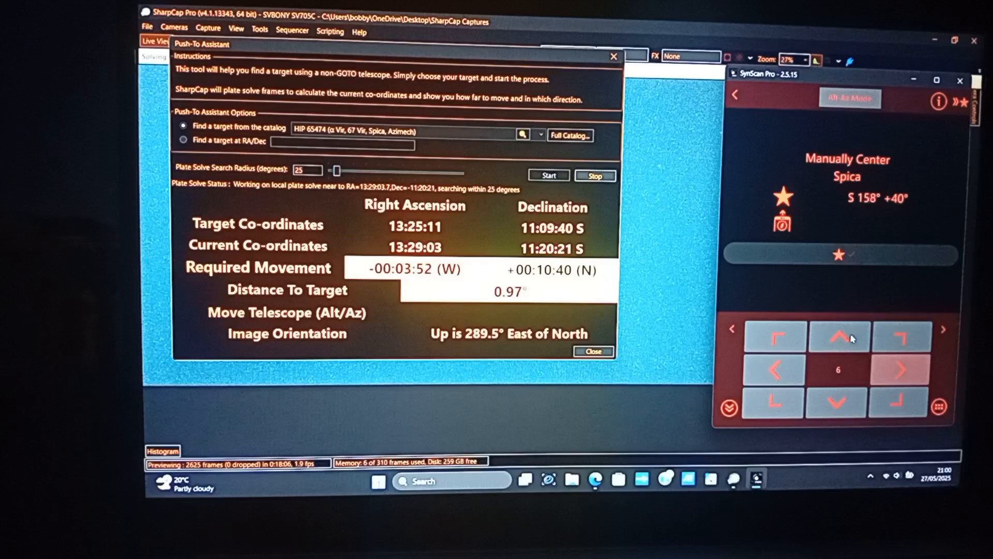
drag(335, 171, 346, 172)
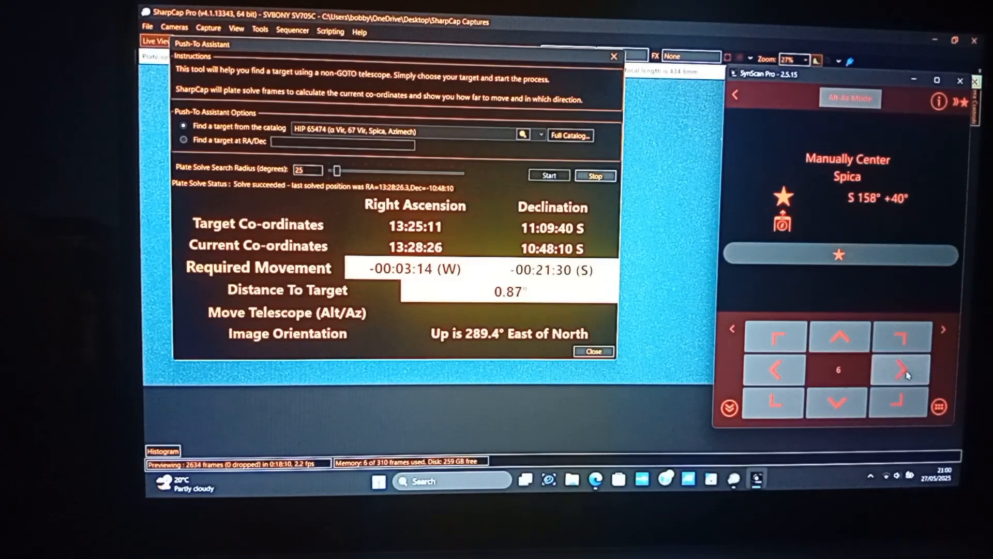
click(548, 176)
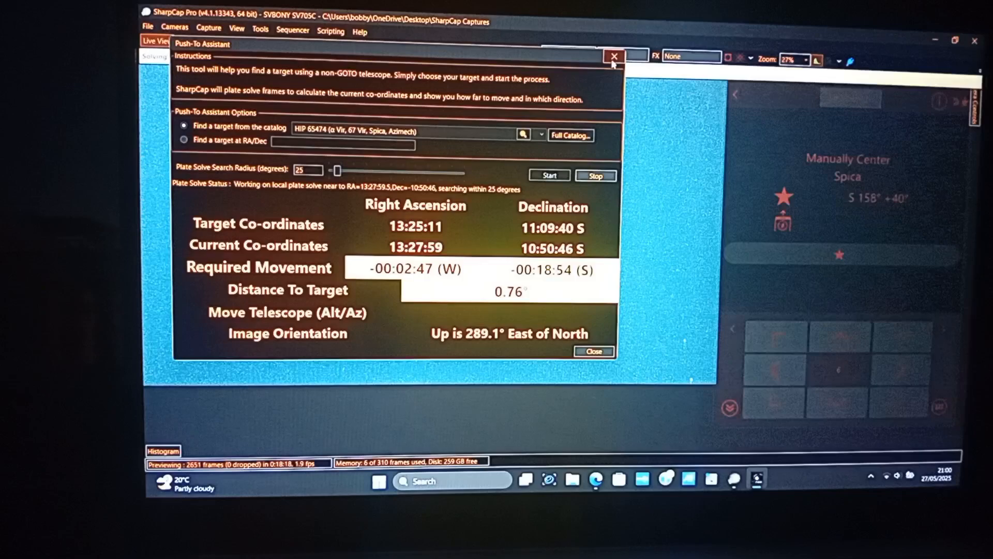
click(259, 30)
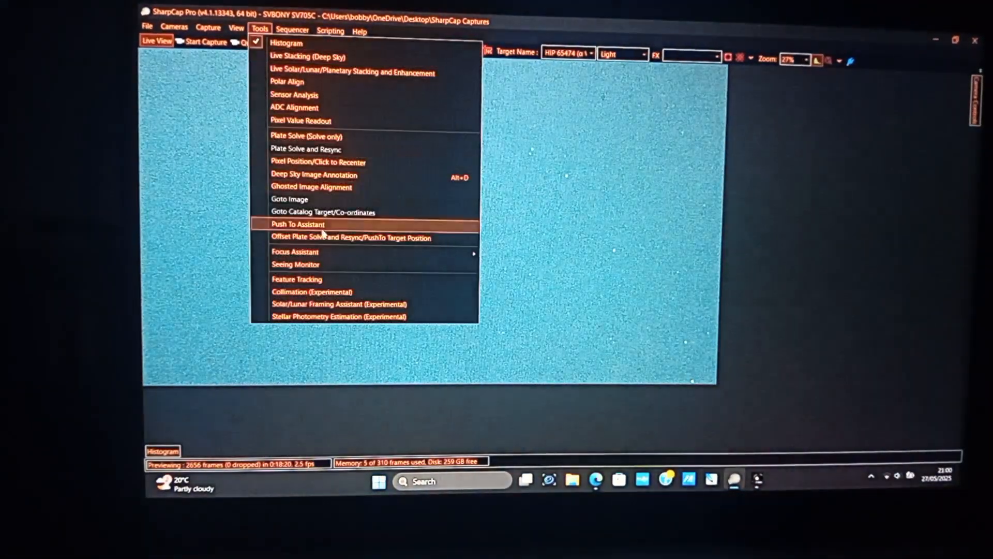
click(298, 223)
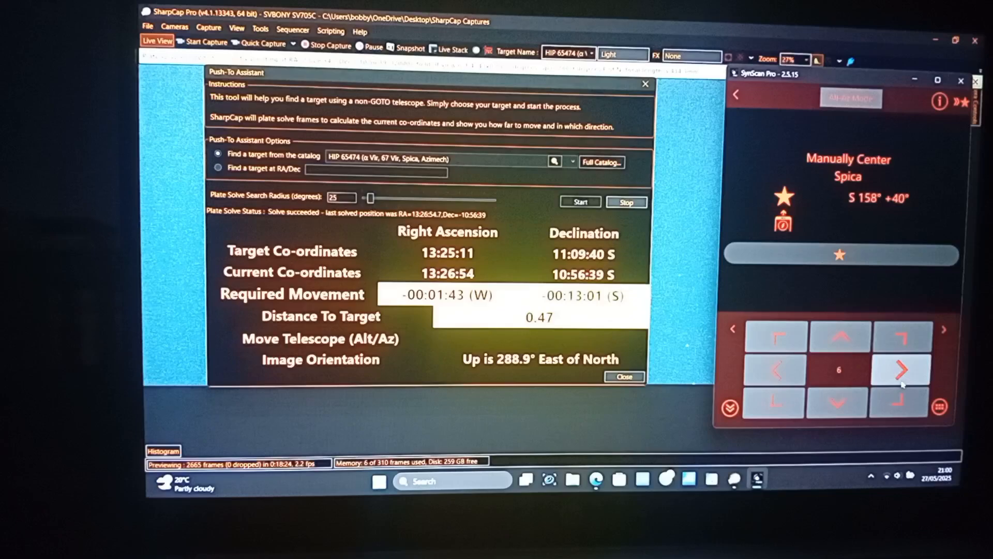
click(579, 202)
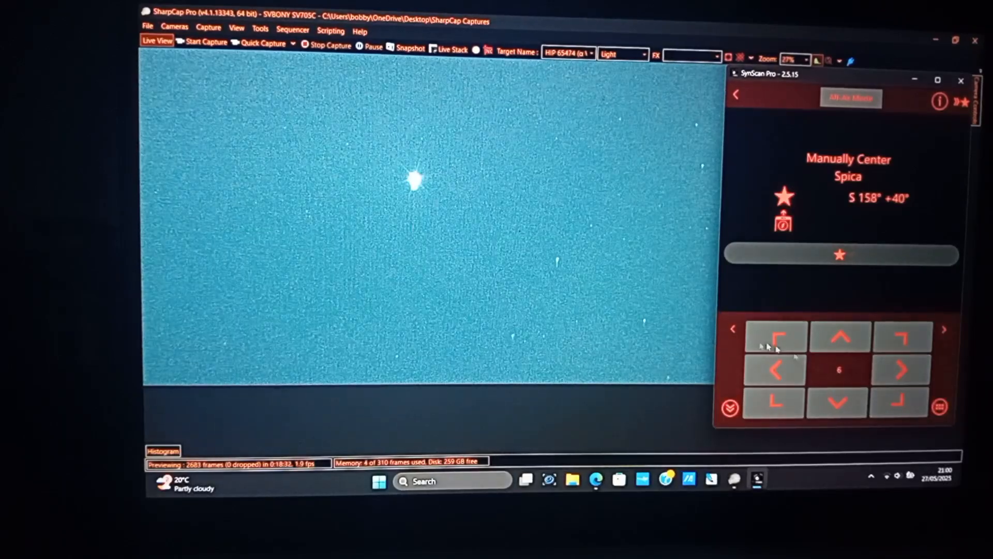
Nudge Spica to centre, confirm it on Manually Center, and return to the SynScan main menu
click(839, 336)
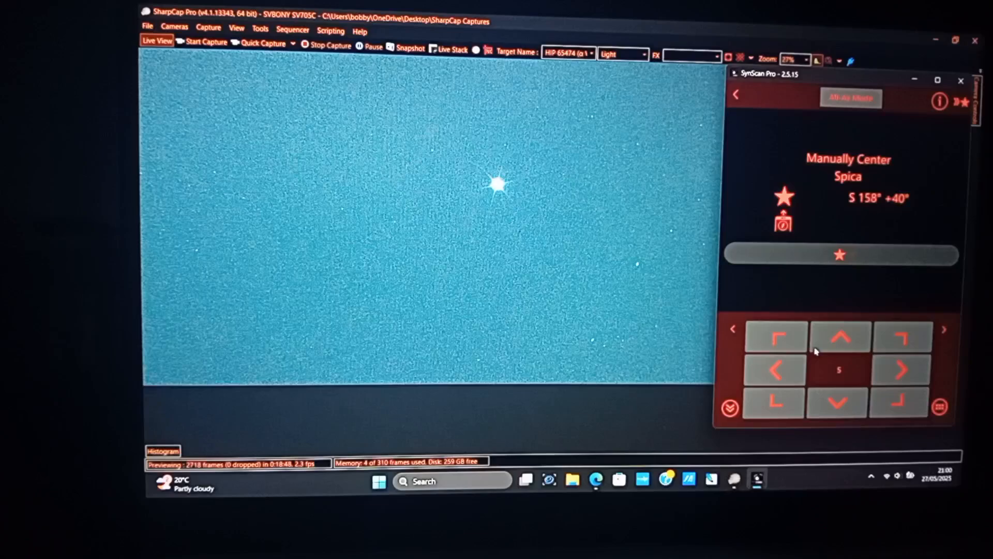
click(841, 254)
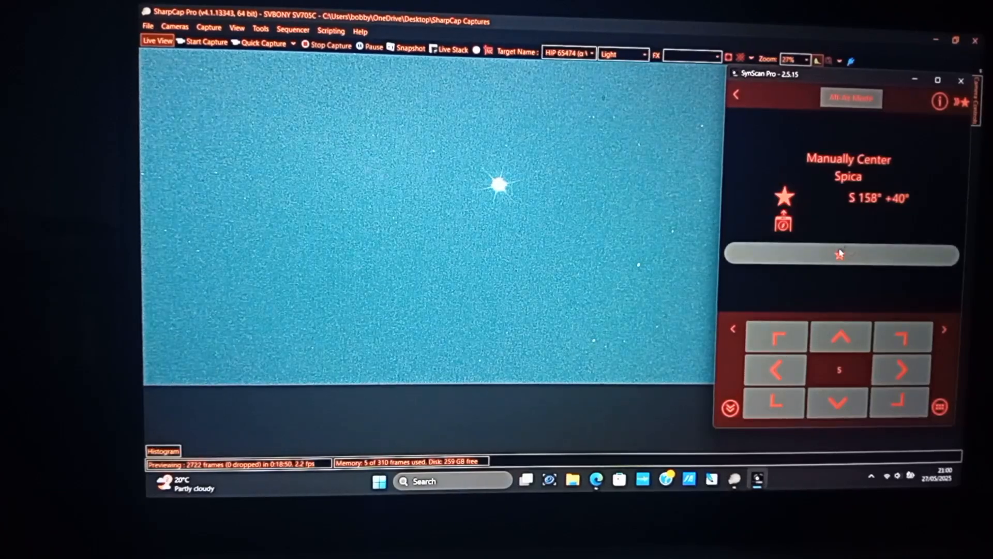
click(735, 93)
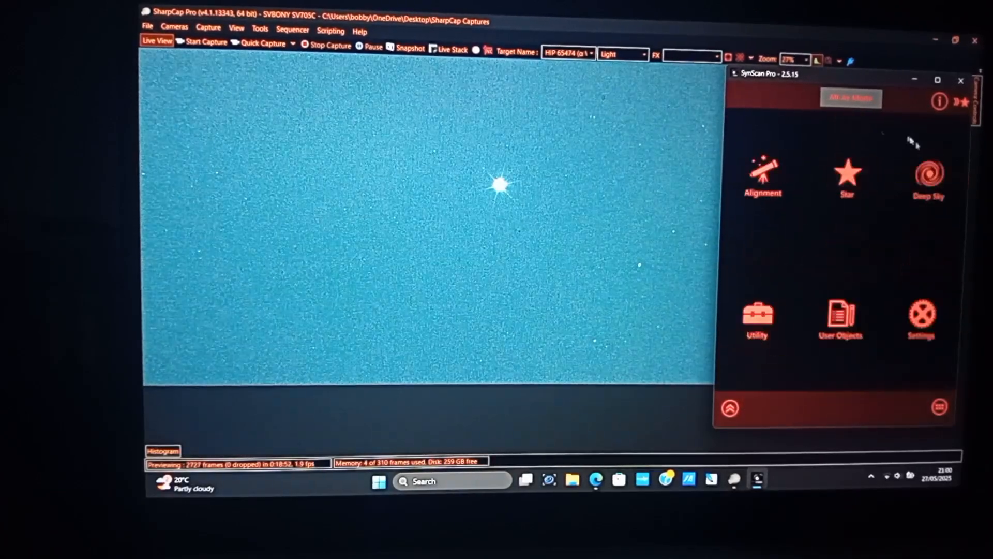
Look up NGC 4039 (Antennae) under Deep Sky in SynScan Pro and start the Go To slew
click(929, 174)
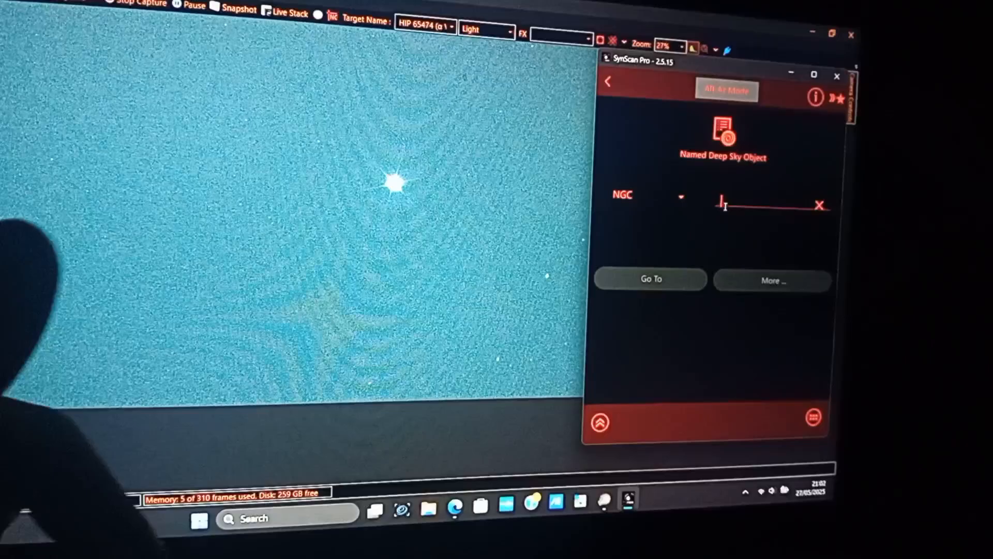
text(4039)
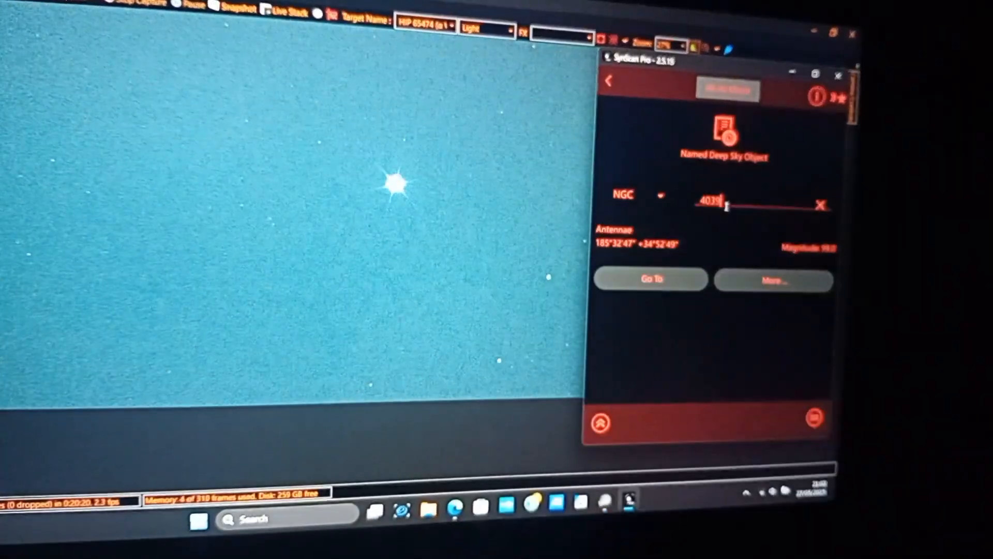
click(650, 279)
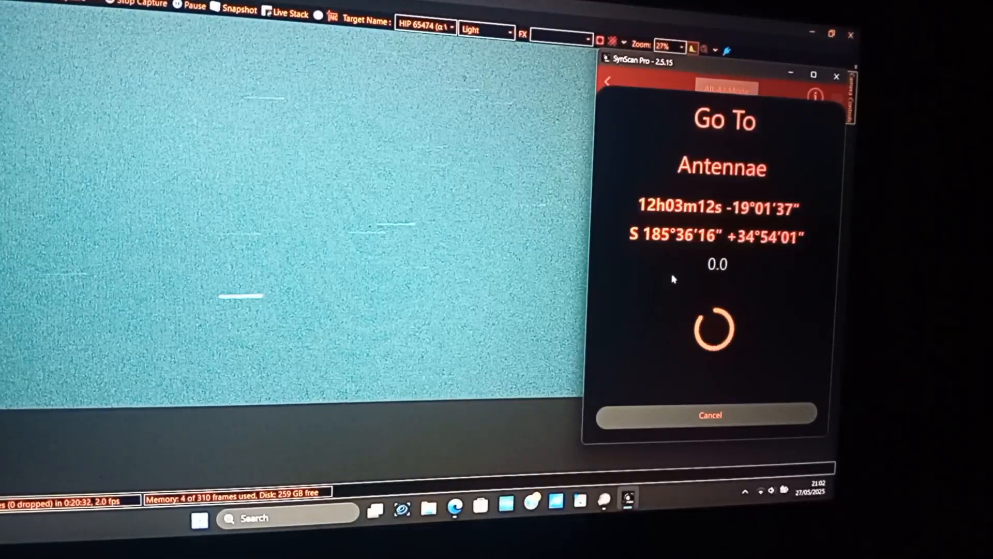
click(709, 415)
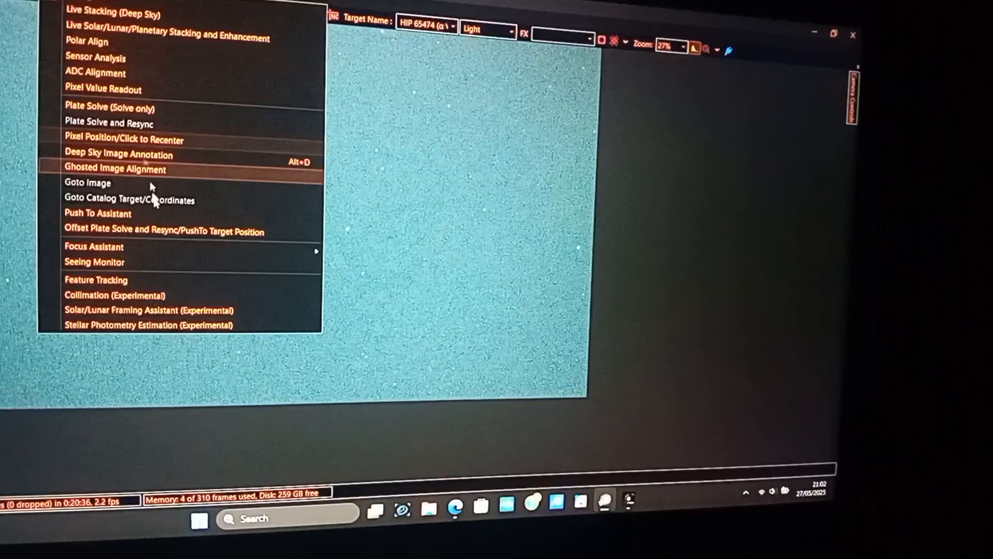
Select NGC4039 Antennae Galaxies from the full catalog and plate-solve, showing 0.61° remaining
click(129, 199)
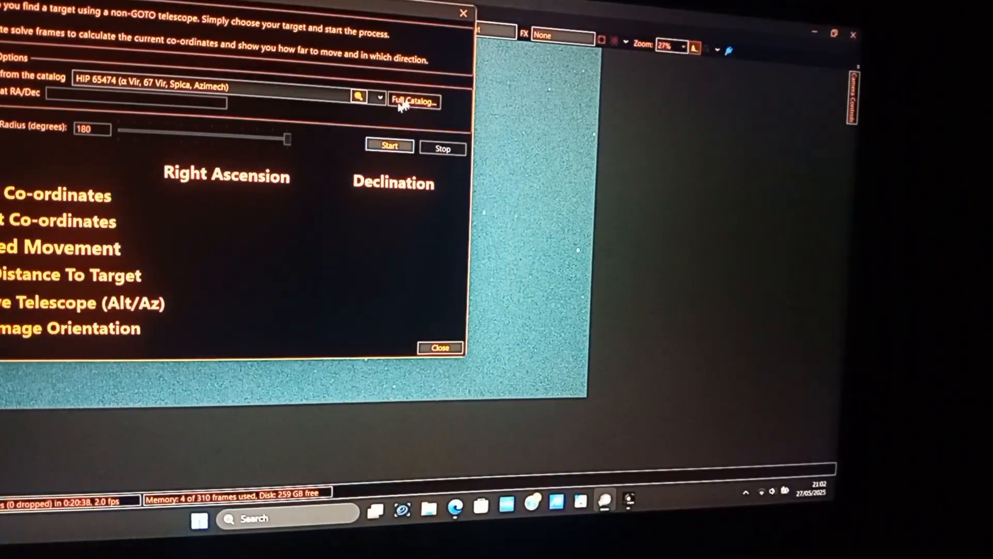
click(414, 101)
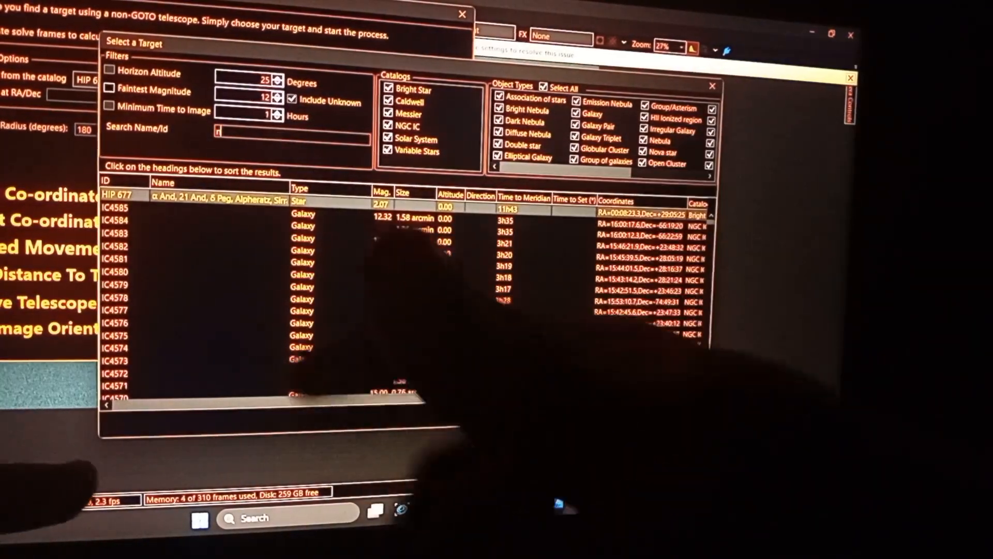
text(gc)
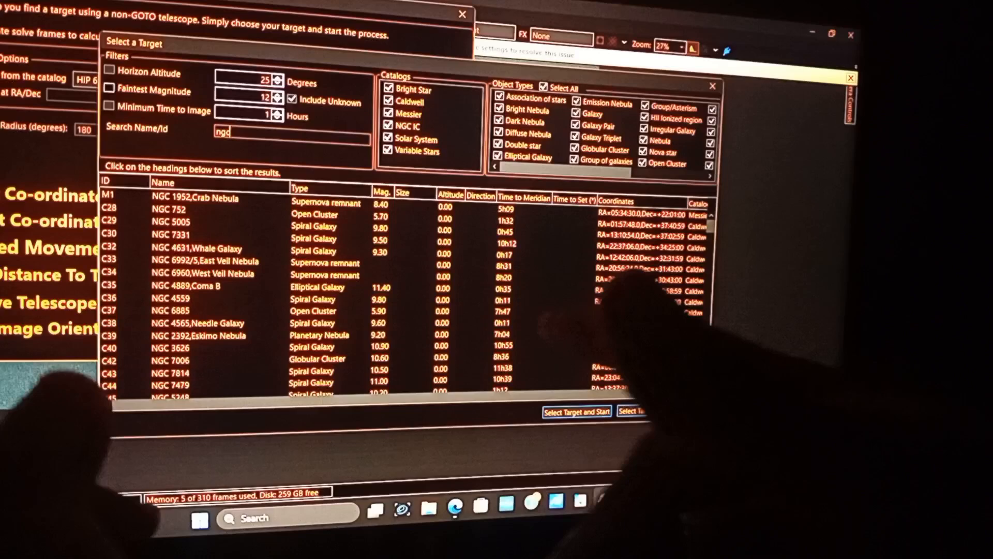
text(4039)
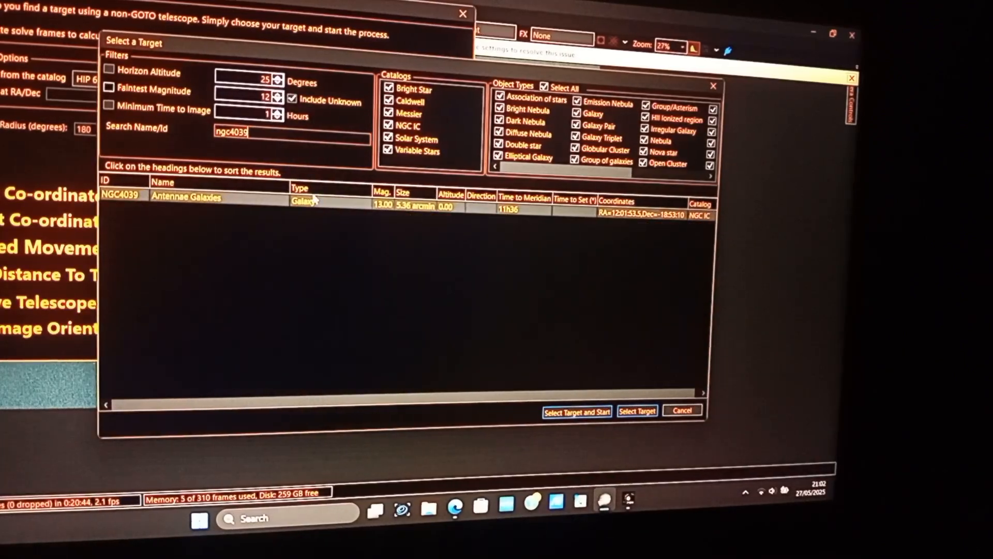
click(637, 410)
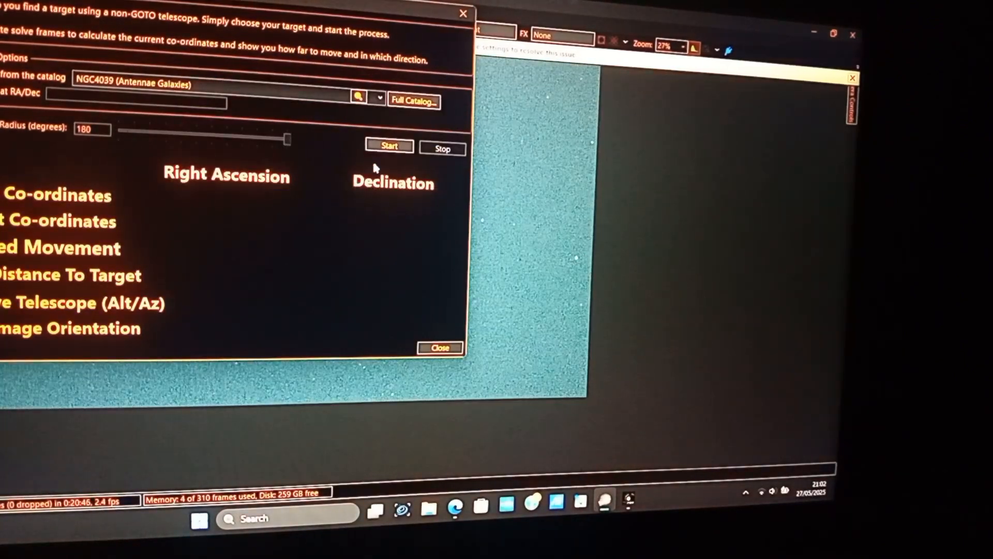
click(389, 146)
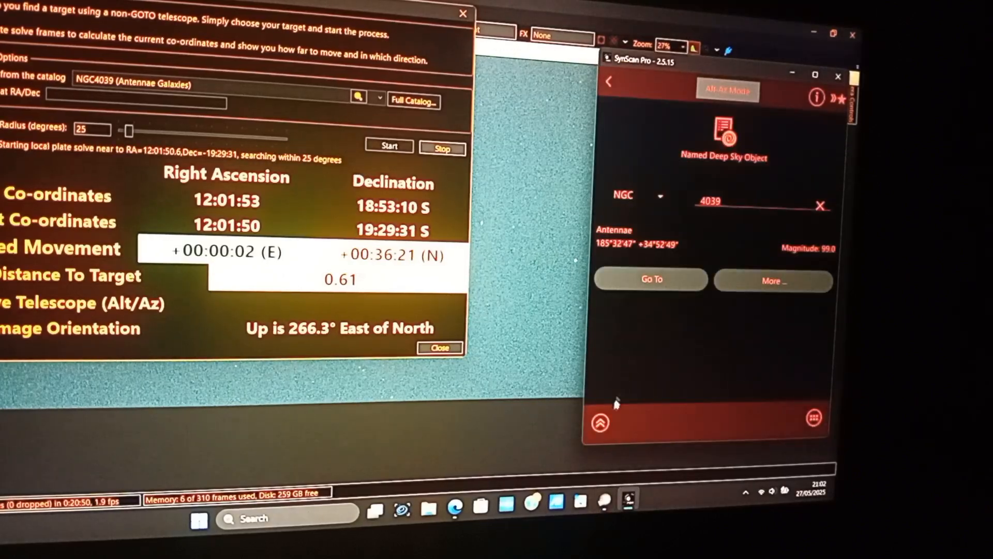
Nudge the mount with the SynScan pad, then close and reopen the Push To Assistant
click(599, 423)
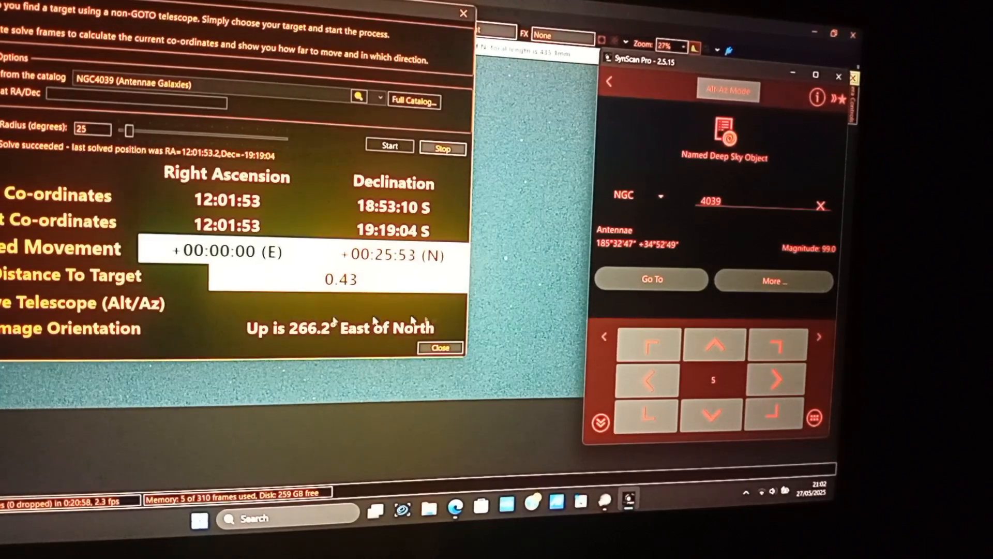
click(389, 146)
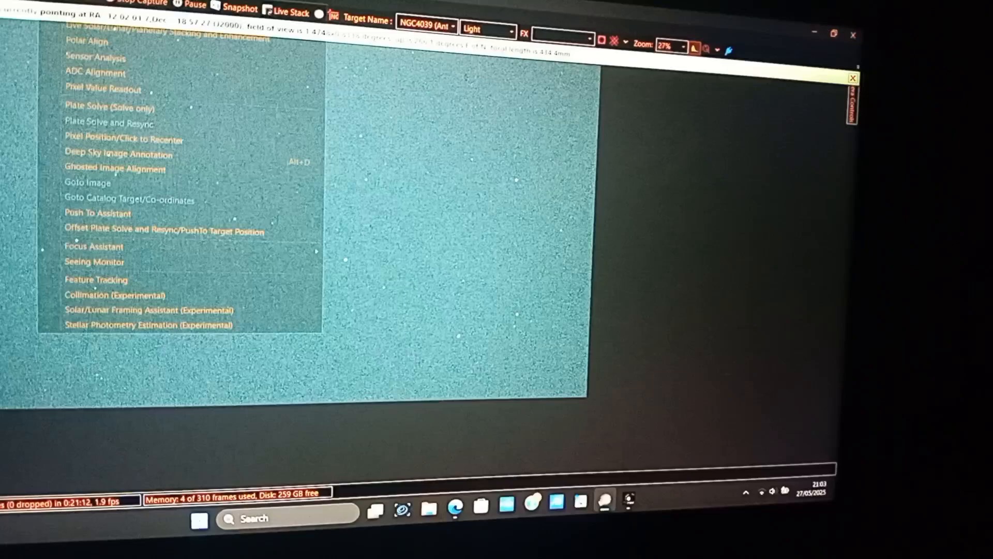
click(98, 212)
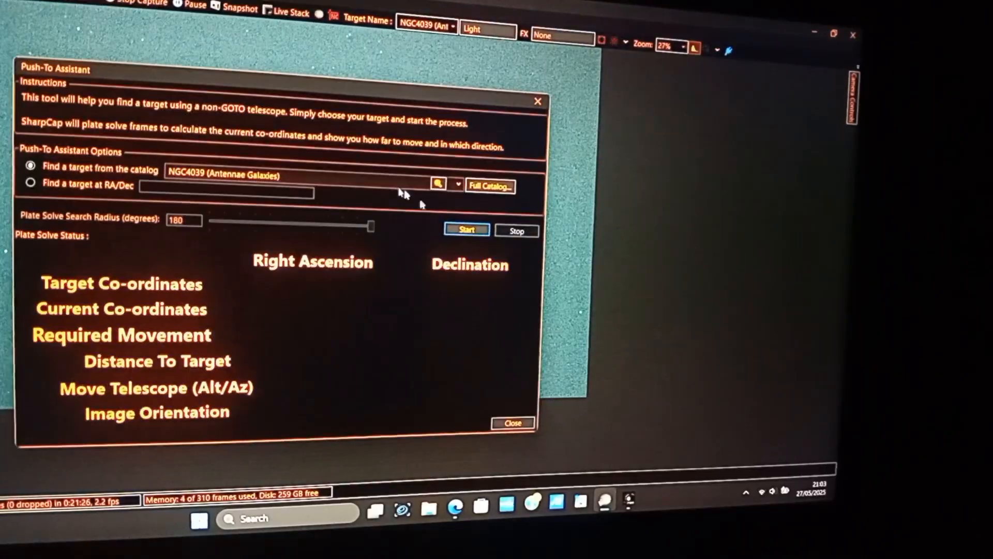
Re-run the plate solve, confirming NGC 4039 is only 0.05° away
click(466, 229)
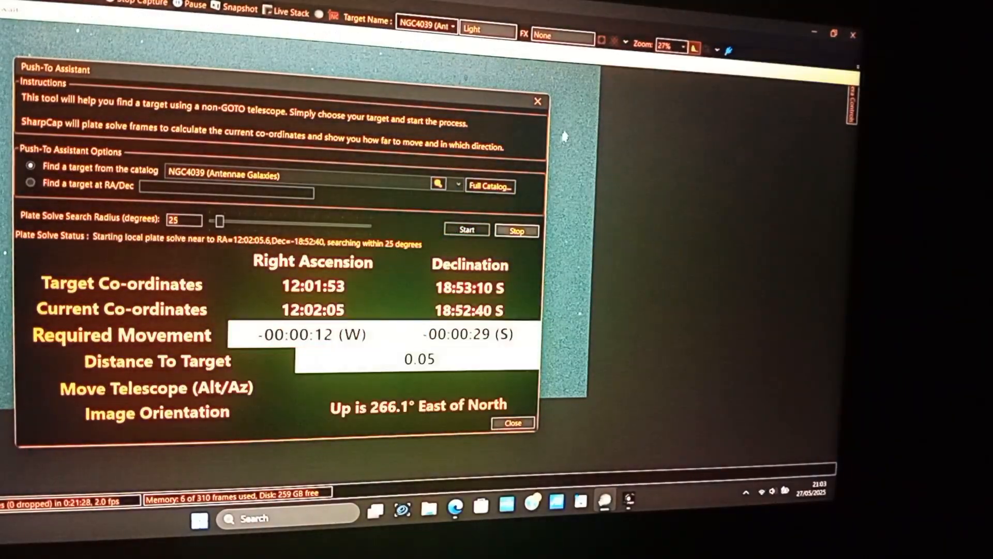
click(511, 423)
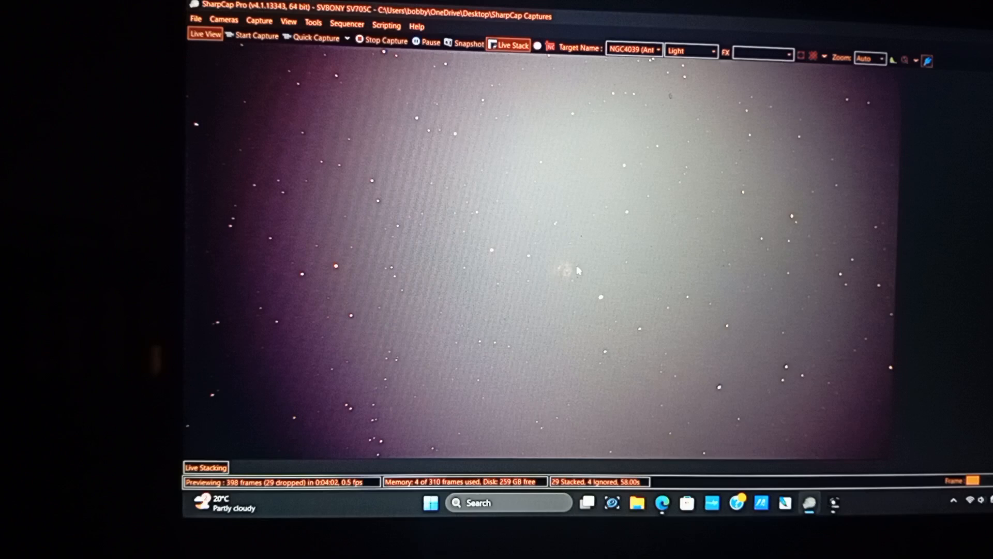
mouse_move(674, 248)
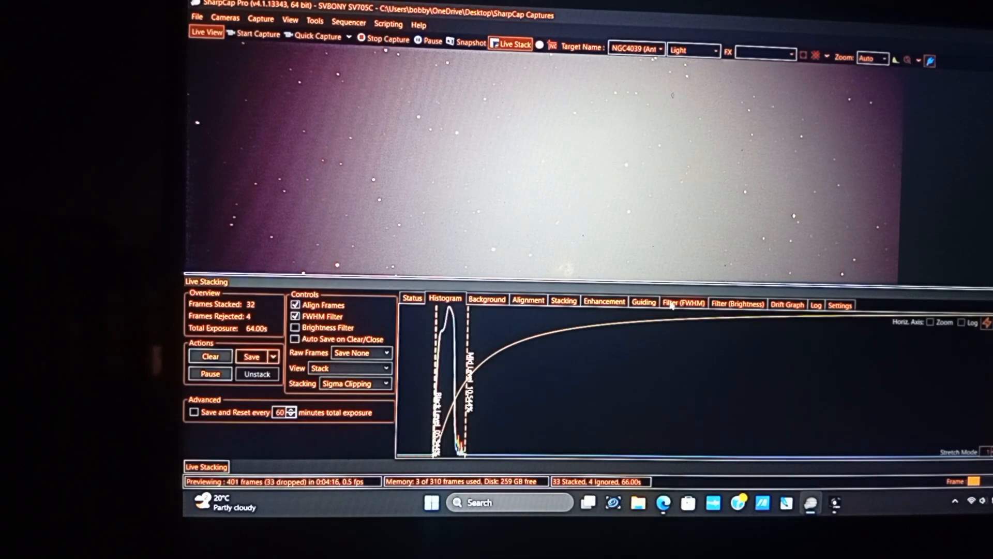
View the live stack's FWHM history graph with its 6.51 rejection limit
click(683, 304)
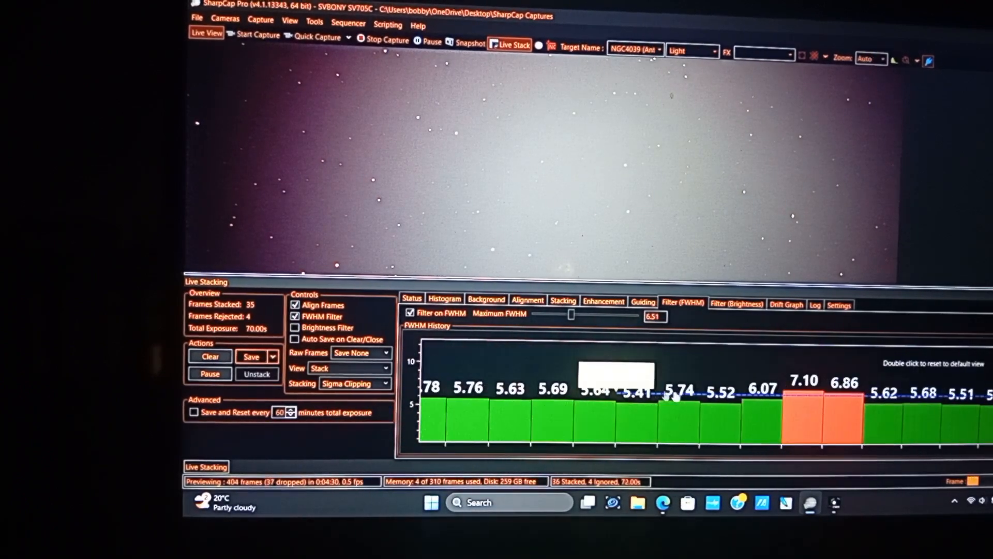
click(445, 299)
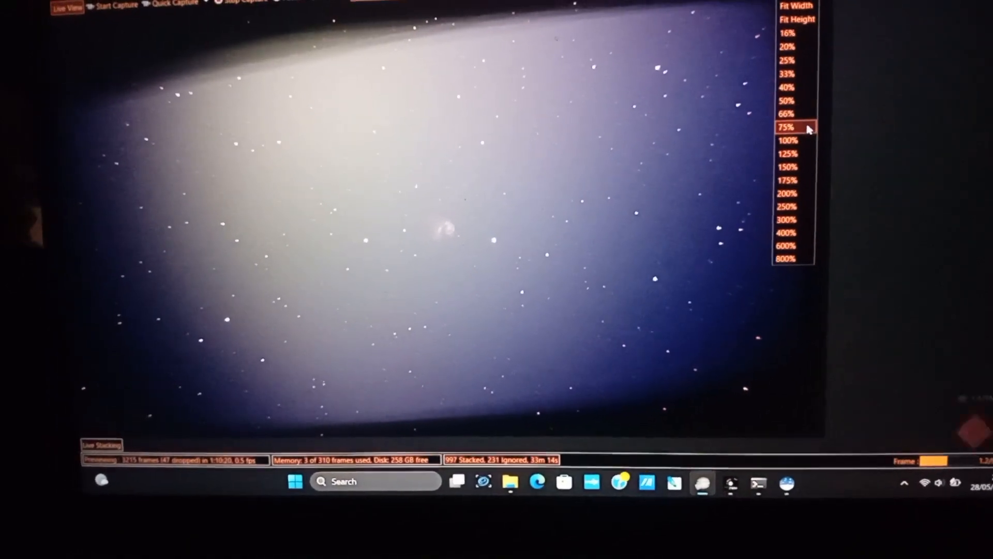
Zoom the stacked Antennae Galaxies image to 75%
click(786, 127)
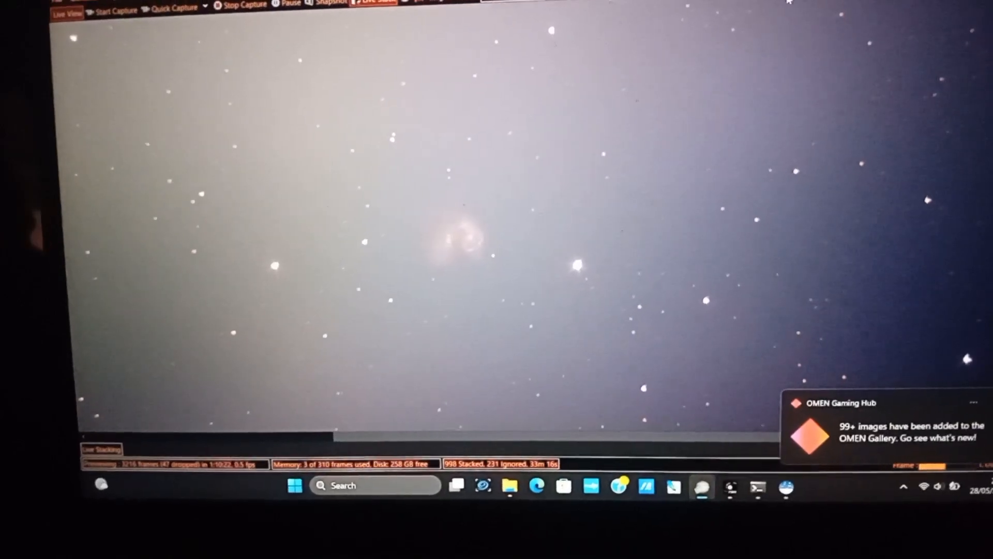